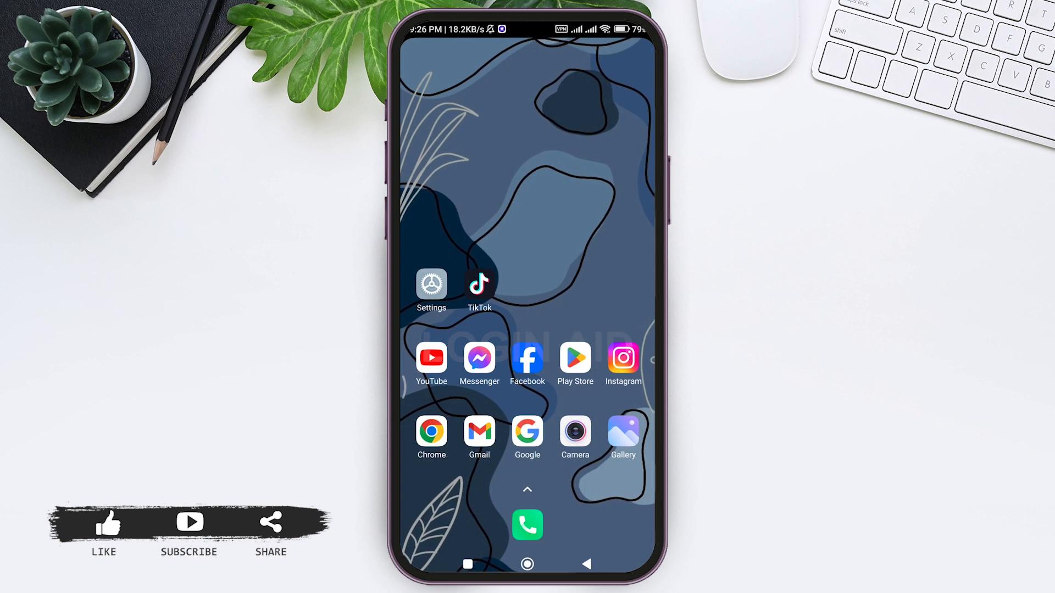
- Launch TikTok from the home screen so the For You feed plays
left_click(479, 283)
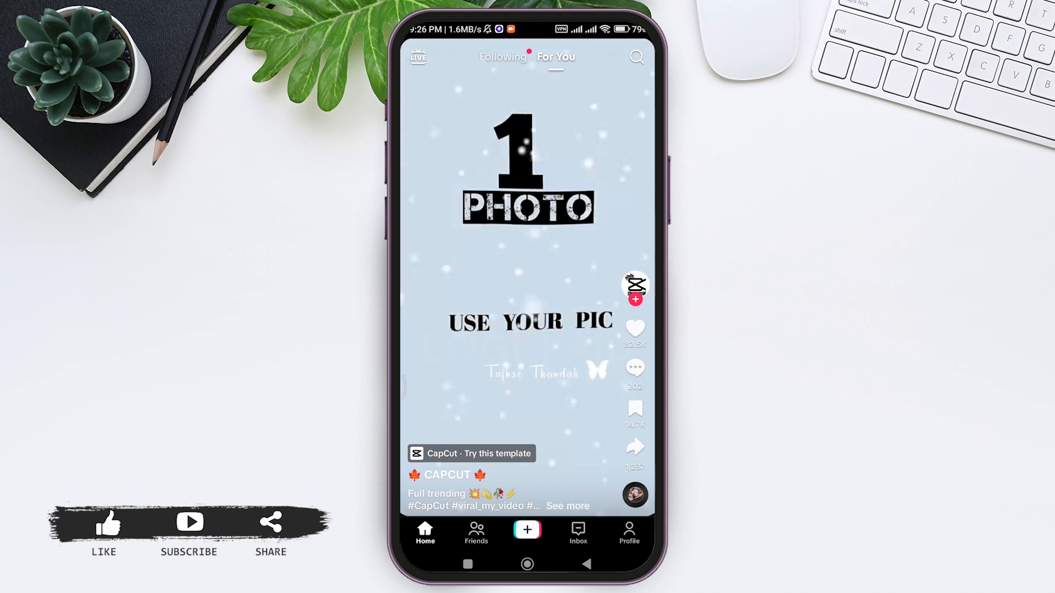
- Go to the Inbox and bring up the pending message requests list
left_click(576, 532)
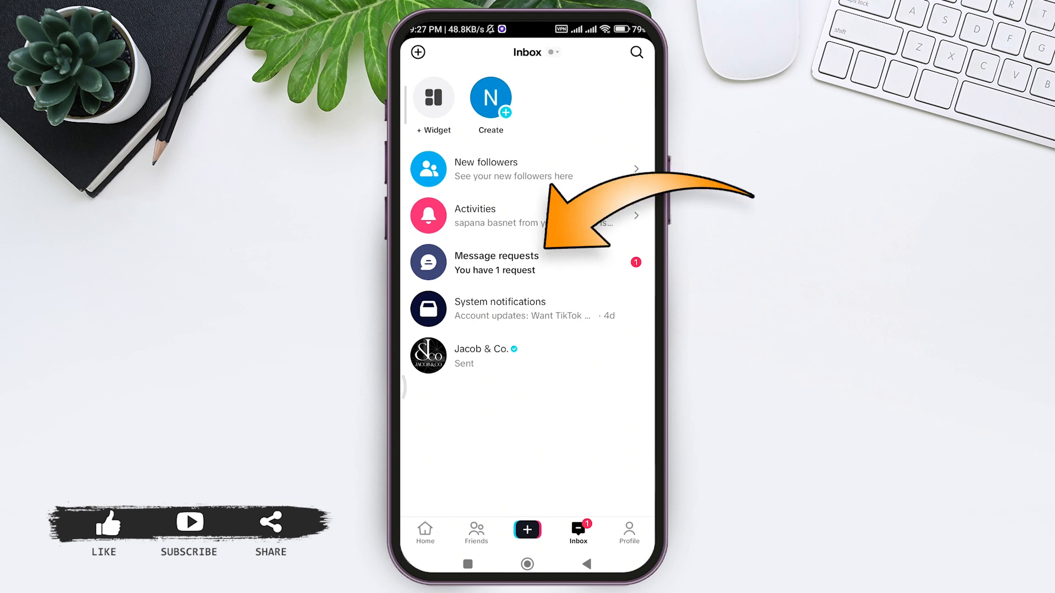
left_click(496, 262)
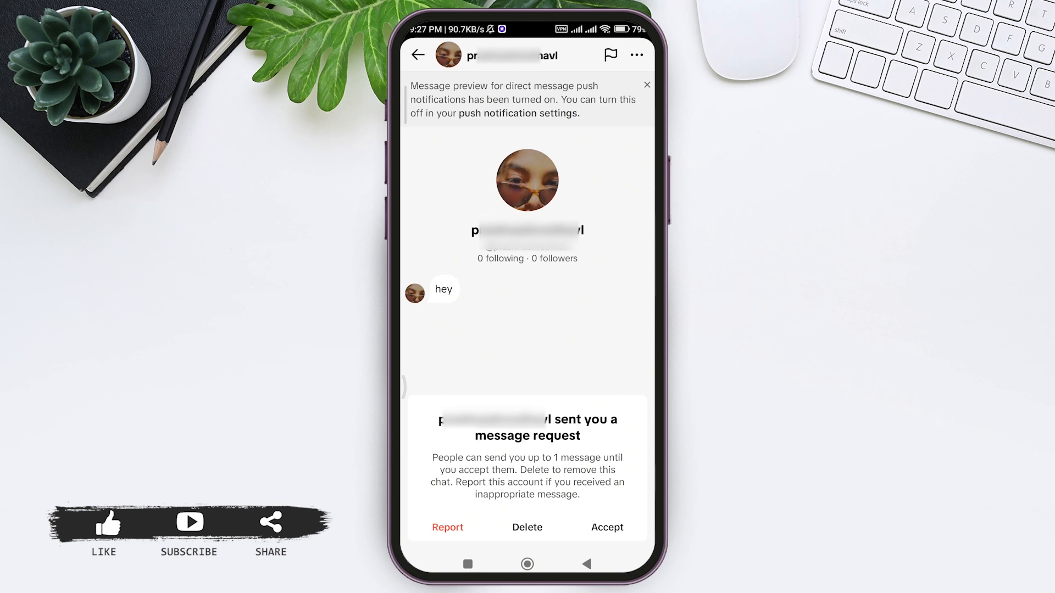
- Accept the 'hey' message request and return to the now-empty requests list
left_click(606, 527)
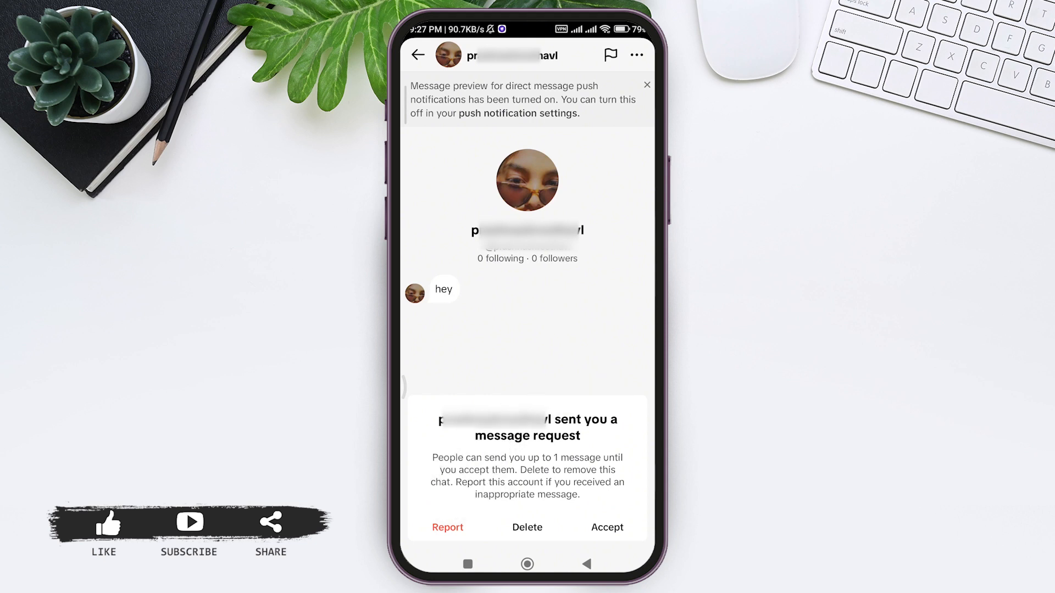
left_click(605, 528)
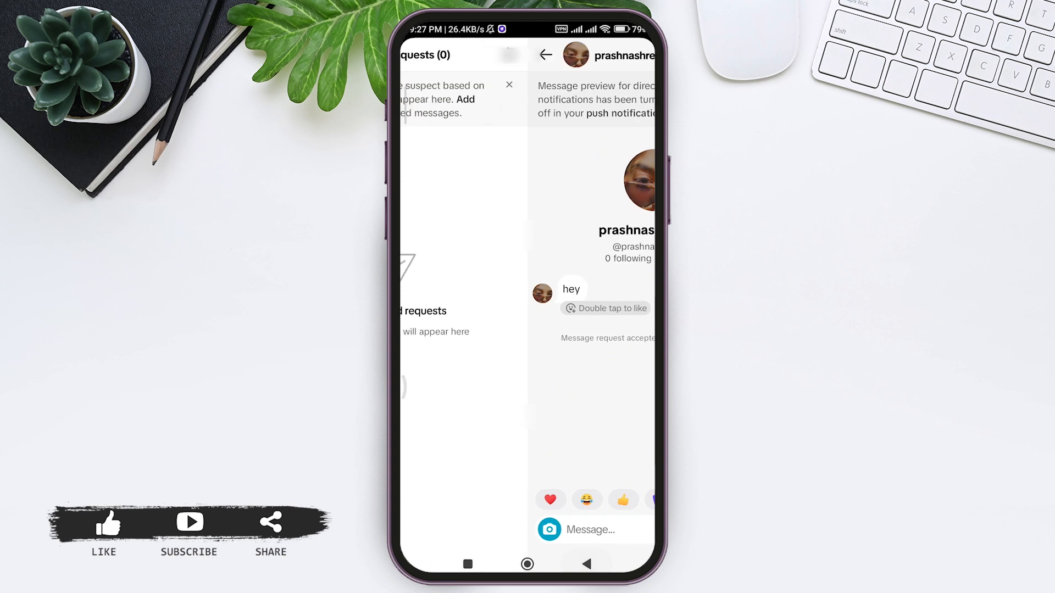
left_click(546, 55)
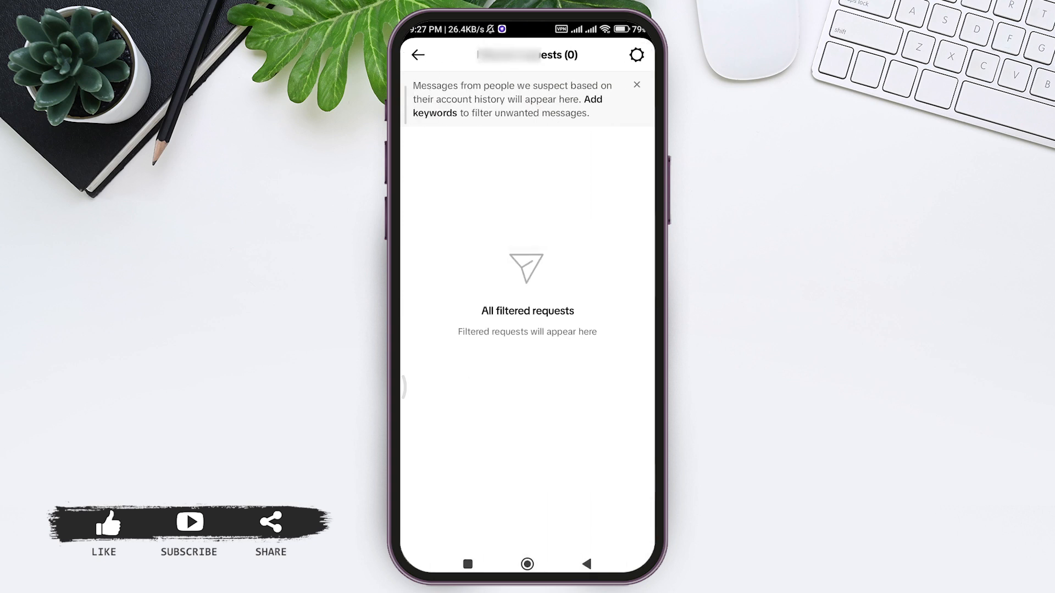